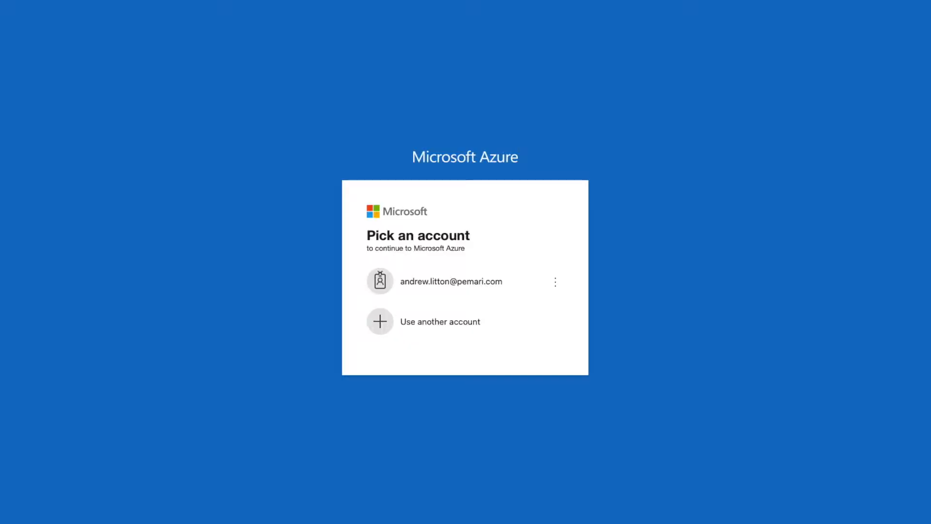
mouse_move(414, 287)
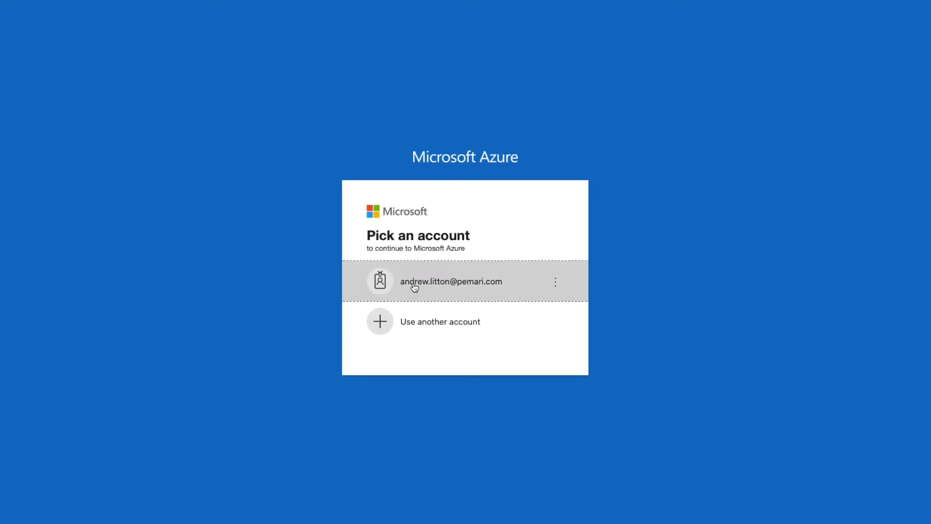
Step: Sign in with the existing work account and saved password, choosing to stay signed in
left_click(451, 282)
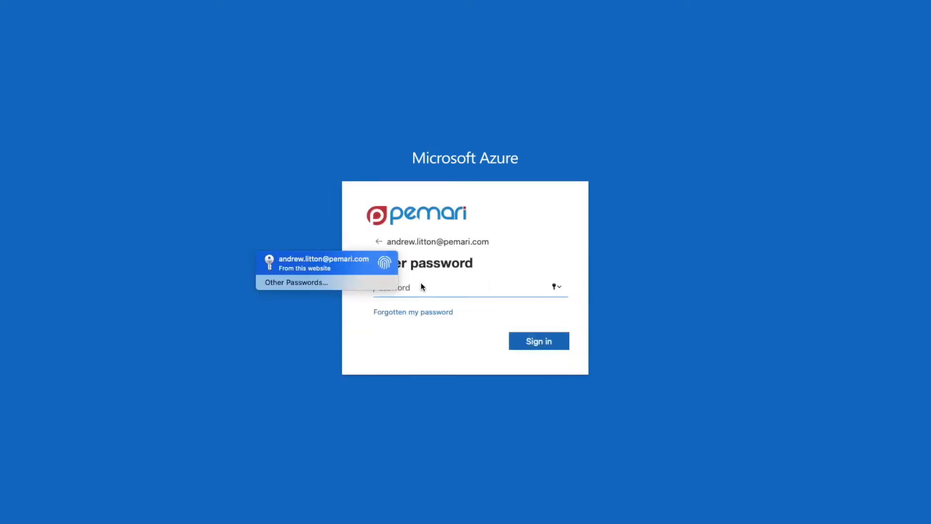
left_click(324, 263)
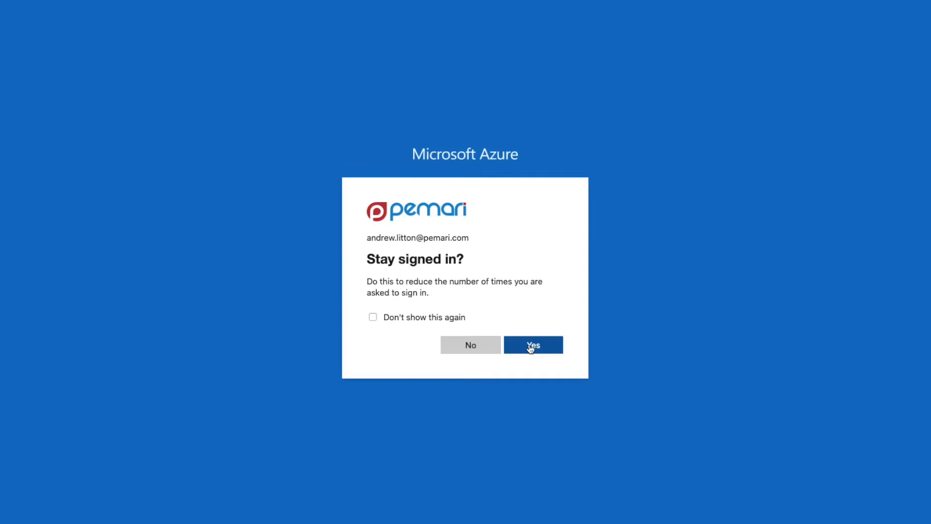
left_click(533, 345)
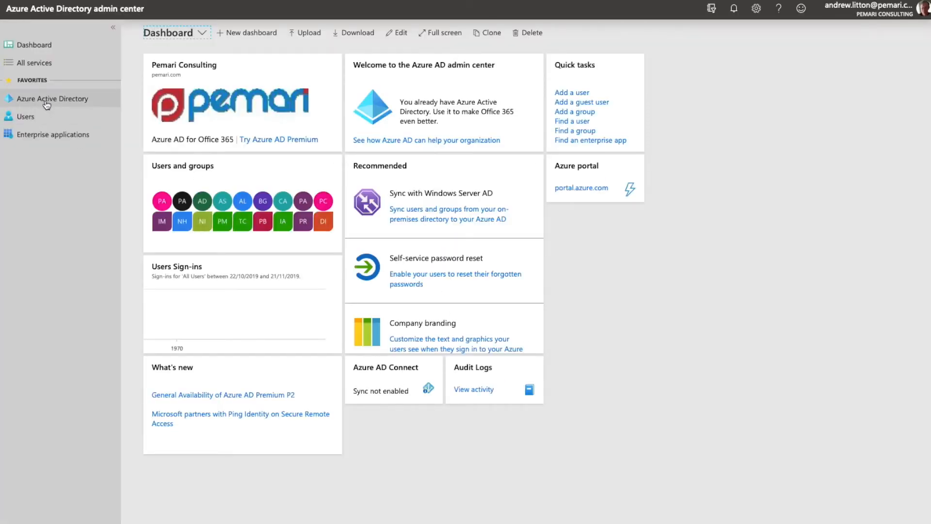
Step: Go to the Pemari Consulting directory's App registrations list showing Clarity PPM
left_click(53, 99)
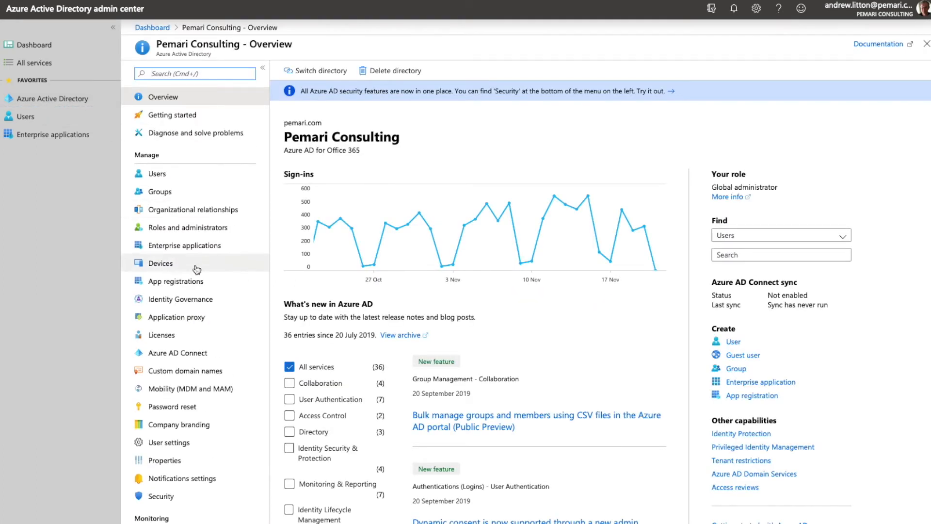
mouse_move(186, 285)
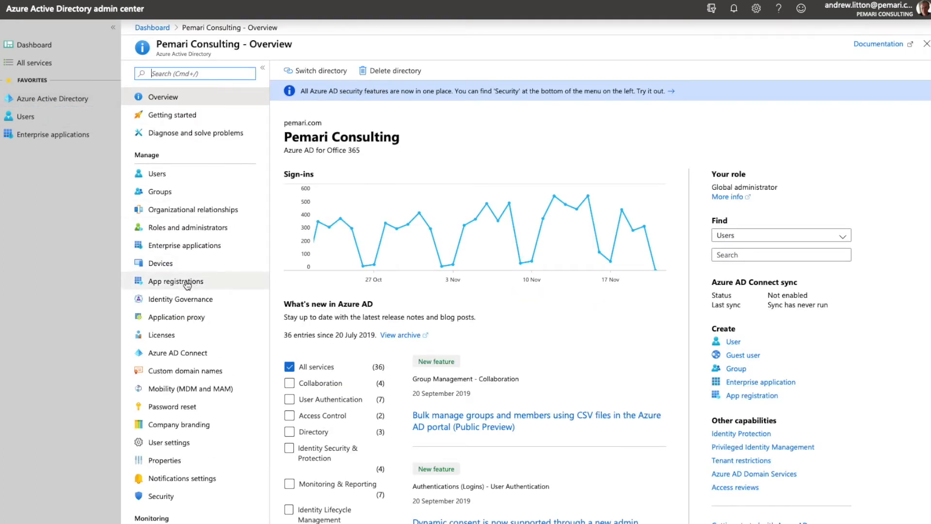
left_click(174, 281)
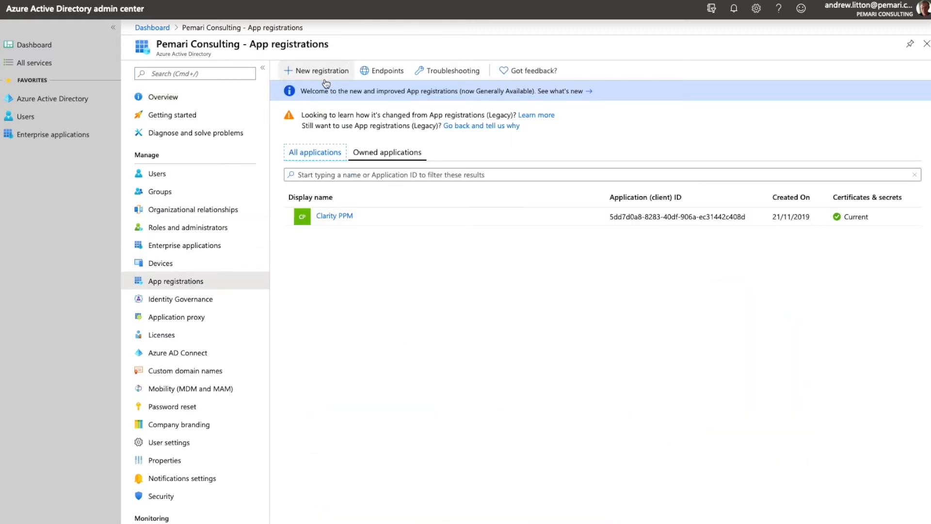
Step: Register a new single-tenant application named 'Demo Clarity PPM'
left_click(316, 69)
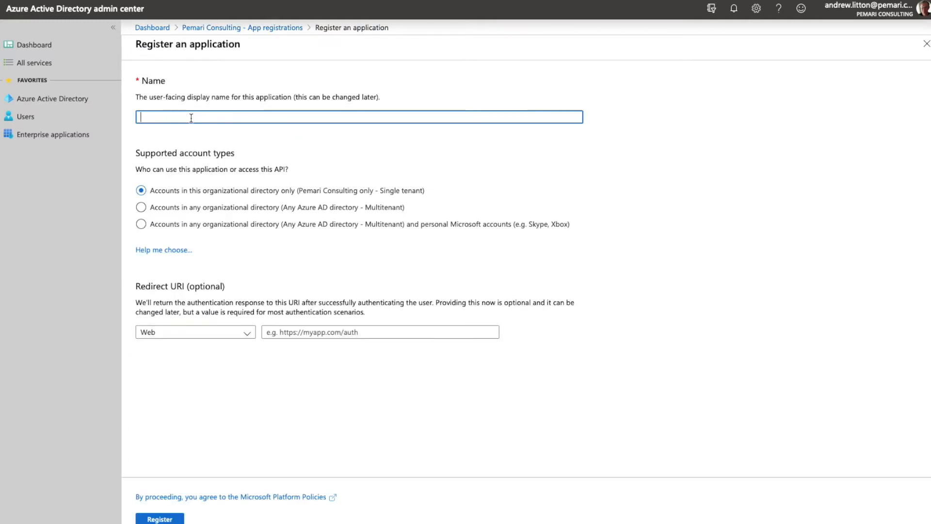
type("D")
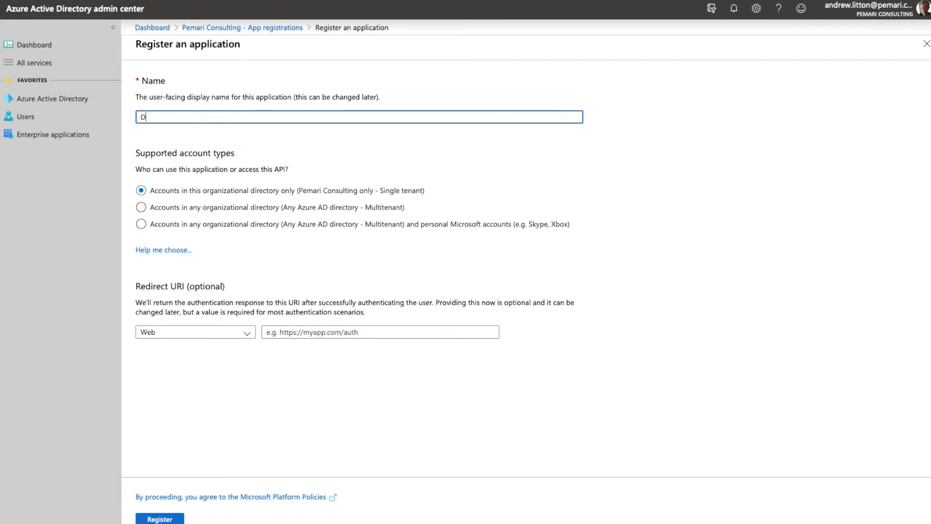
type("emo")
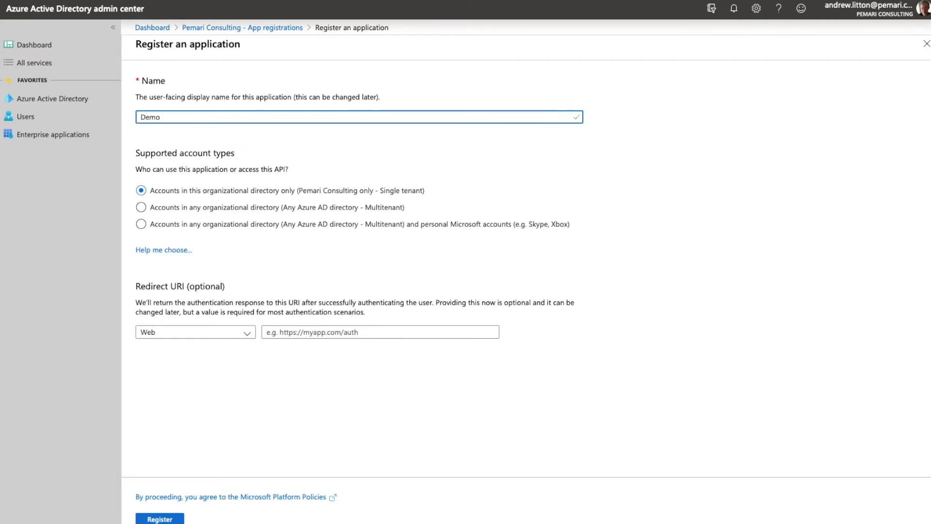
type("Clarity PPM")
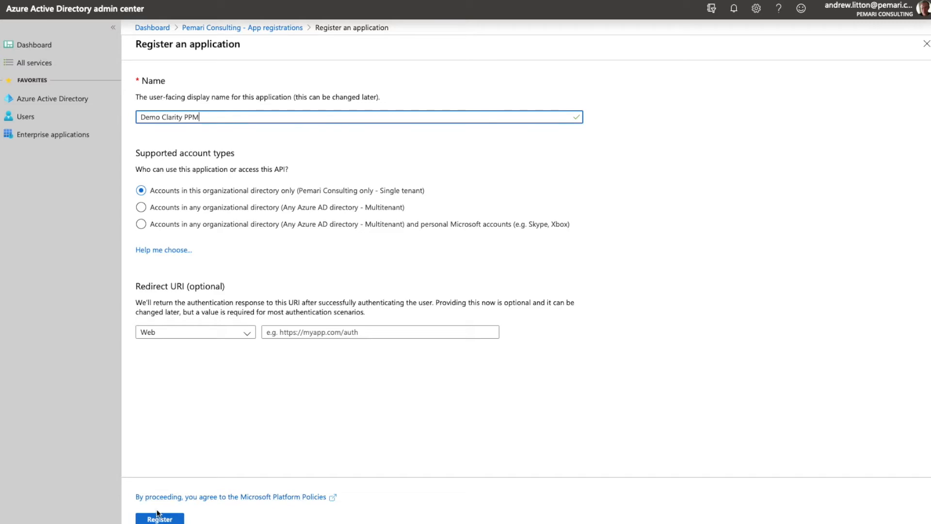
left_click(159, 517)
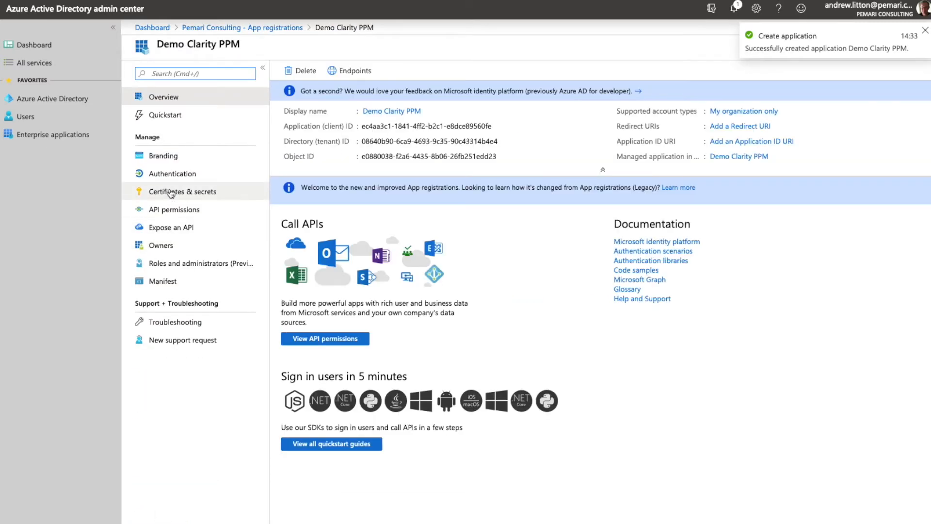
mouse_move(309, 128)
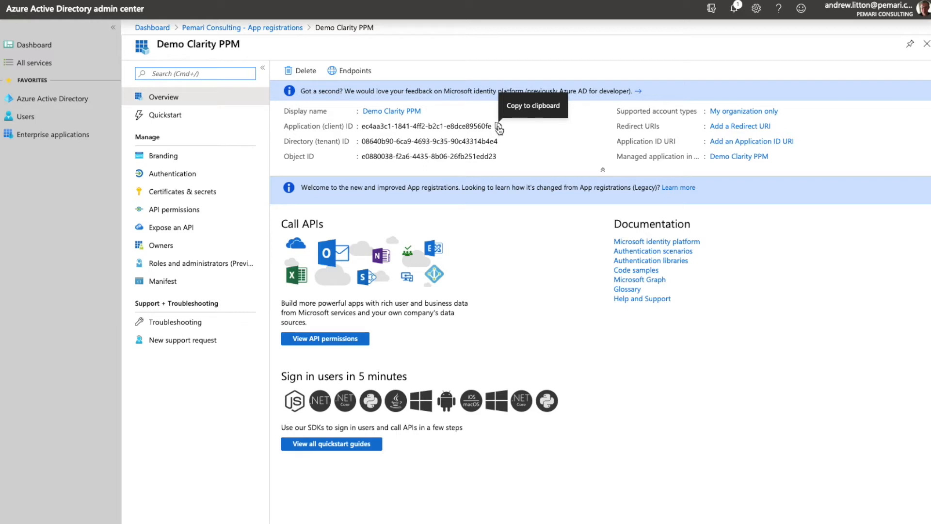
mouse_move(349, 70)
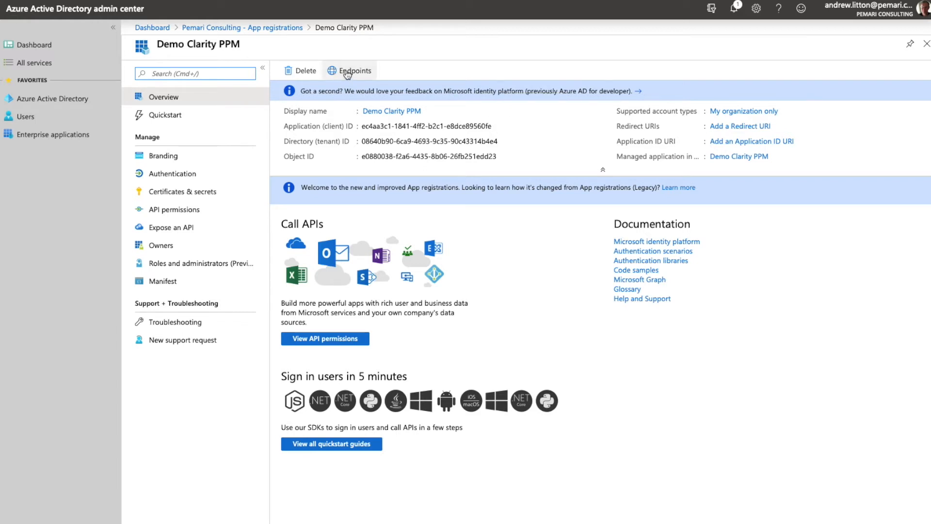
mouse_move(355, 69)
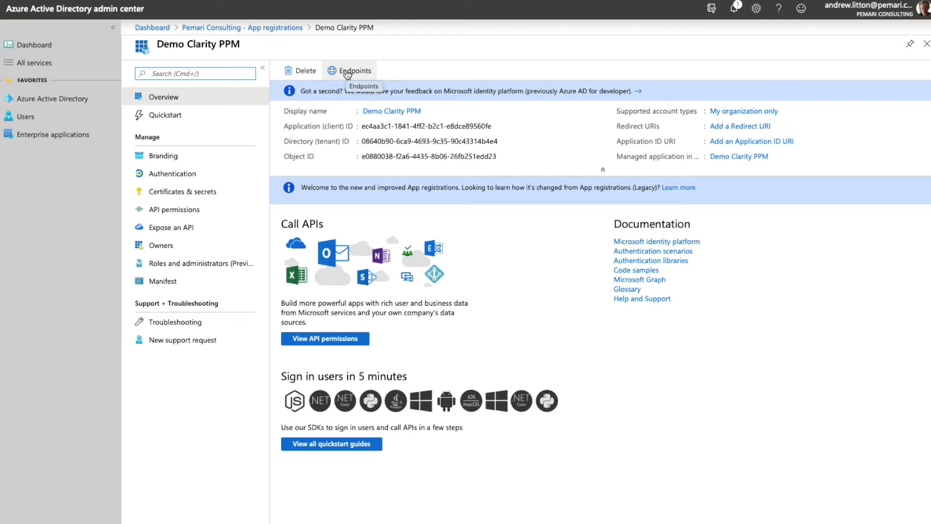
Step: Copy the OpenID Connect metadata document URL from the app's Endpoints pane
left_click(350, 70)
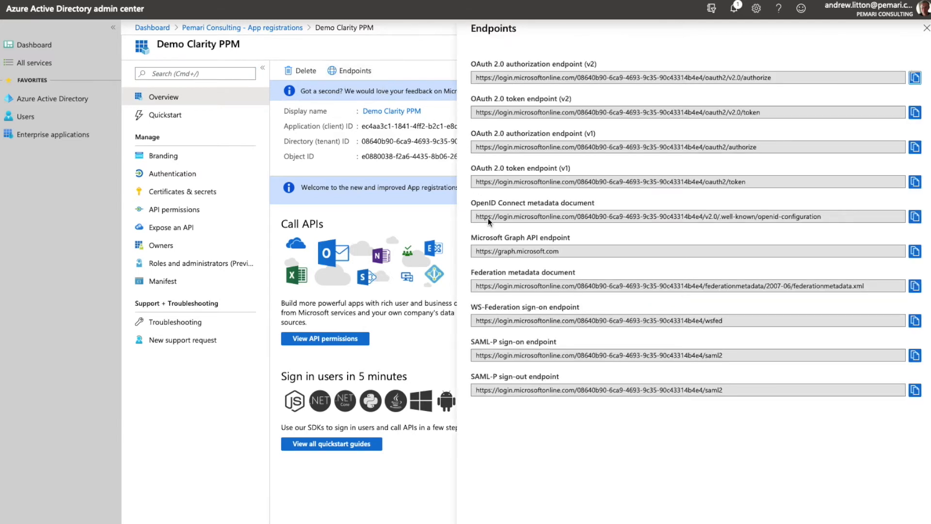
mouse_move(509, 208)
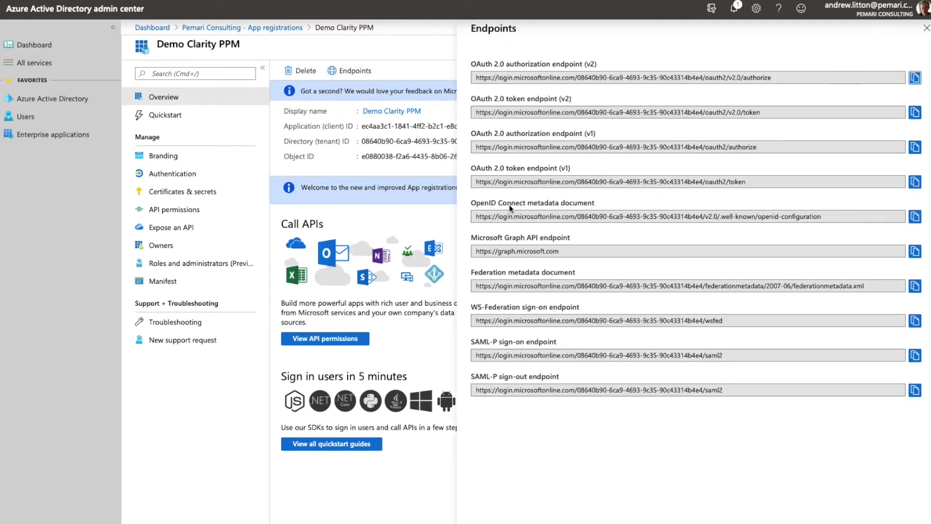
mouse_move(898, 218)
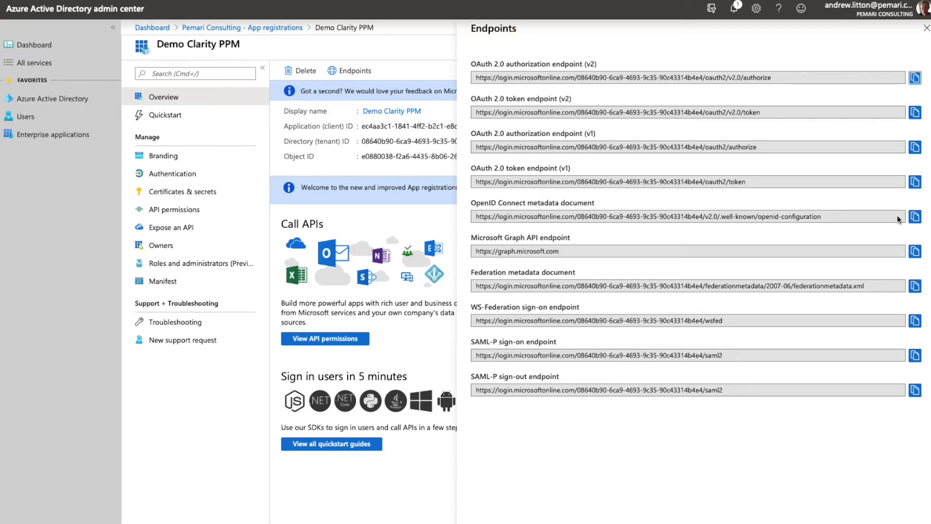
mouse_move(914, 216)
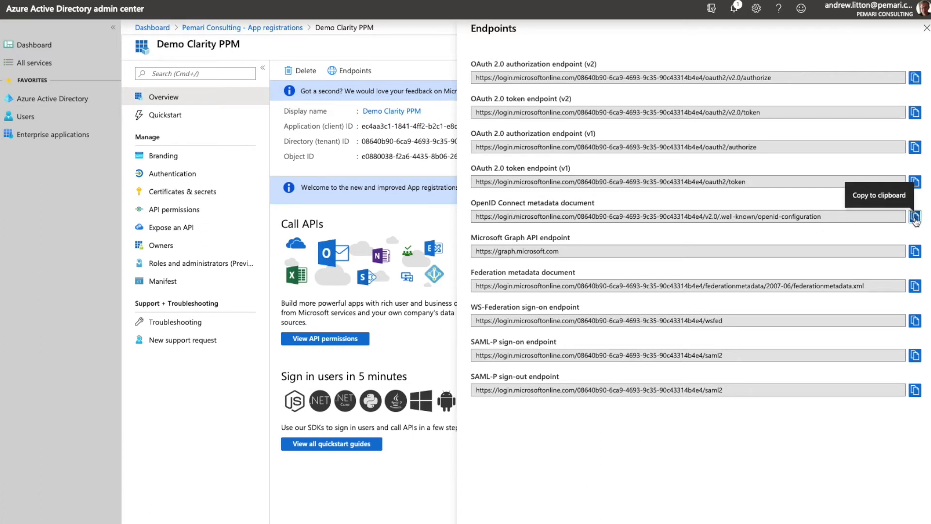
left_click(914, 216)
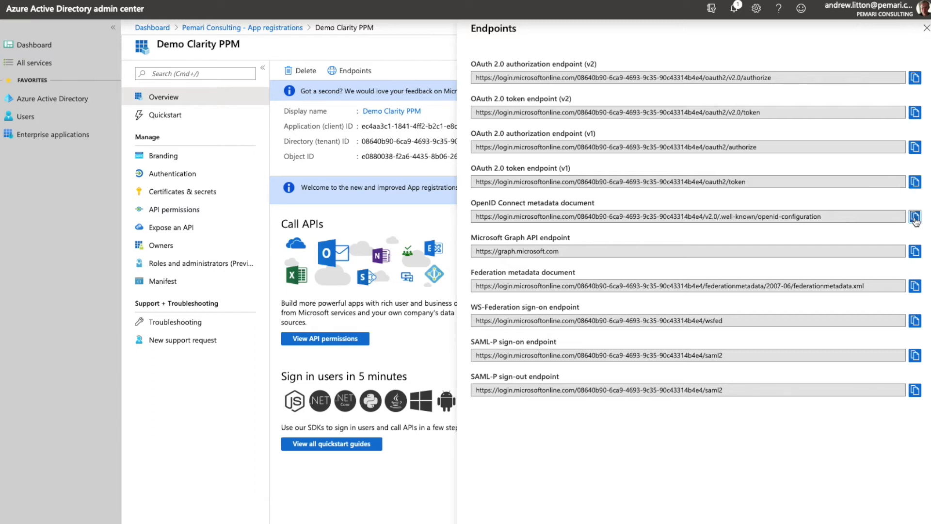
left_click(924, 28)
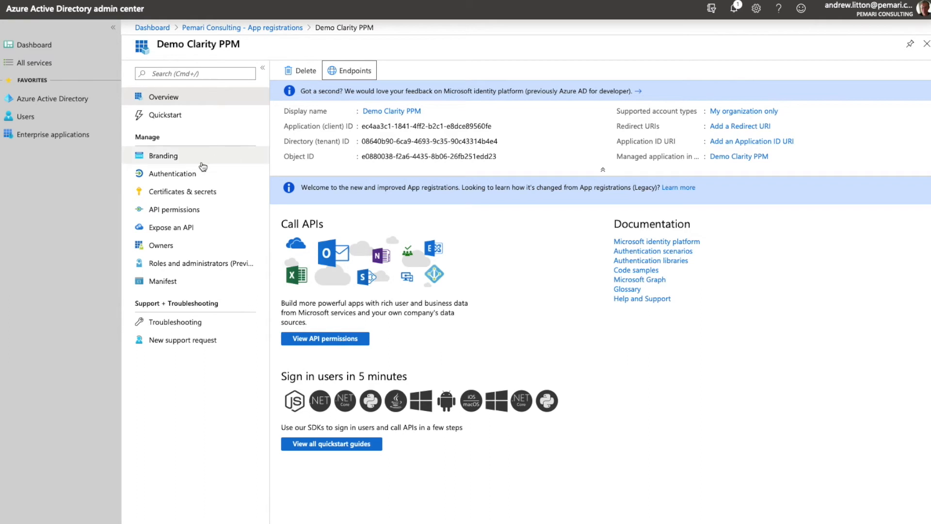
mouse_move(164, 115)
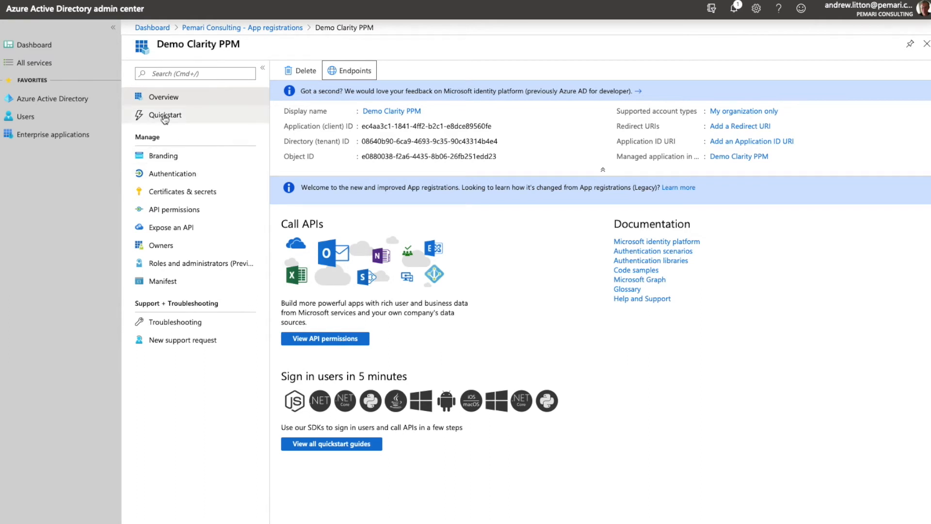
Step: View Demo Clarity PPM's Quickstart guidance on the way to its Branding page
left_click(163, 155)
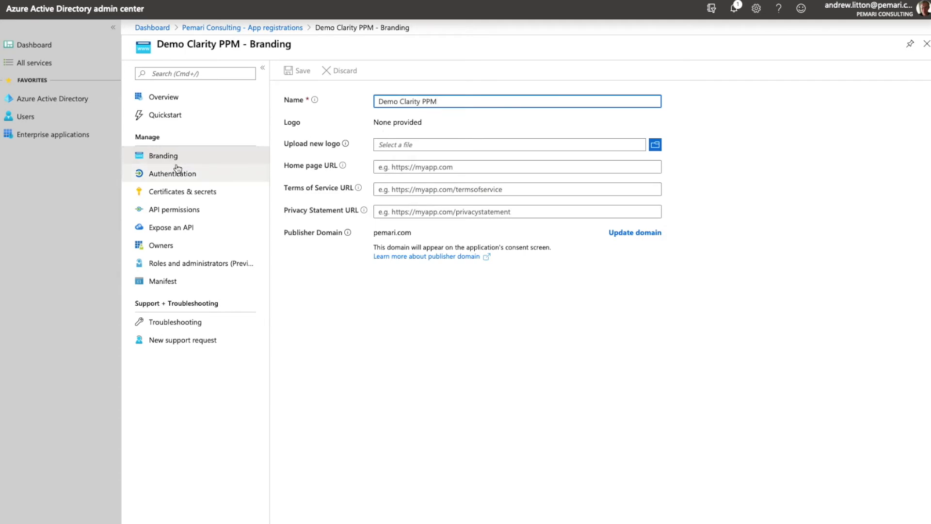
mouse_move(175, 179)
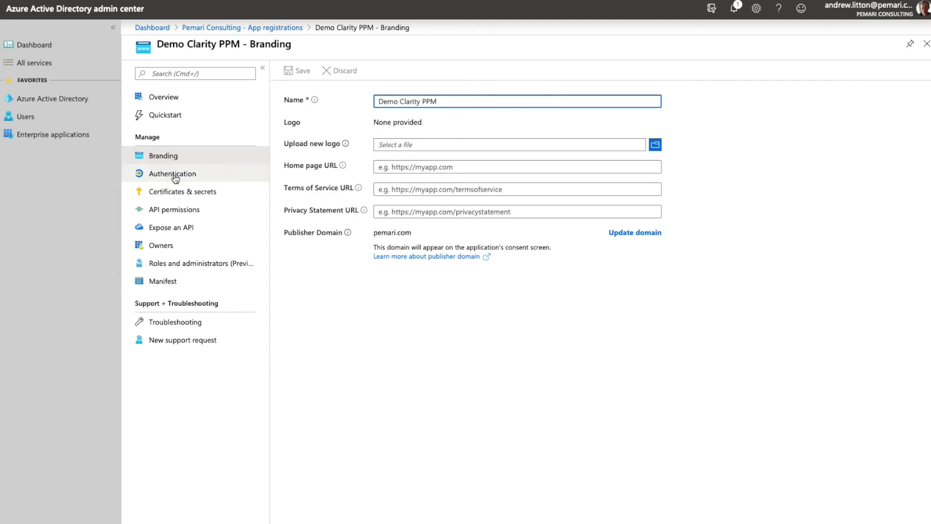
left_click(173, 173)
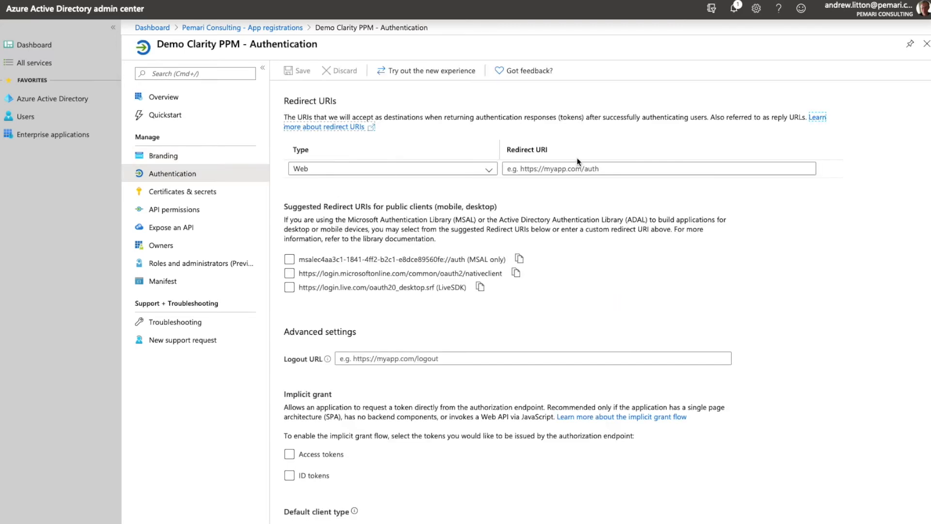
left_click(657, 169)
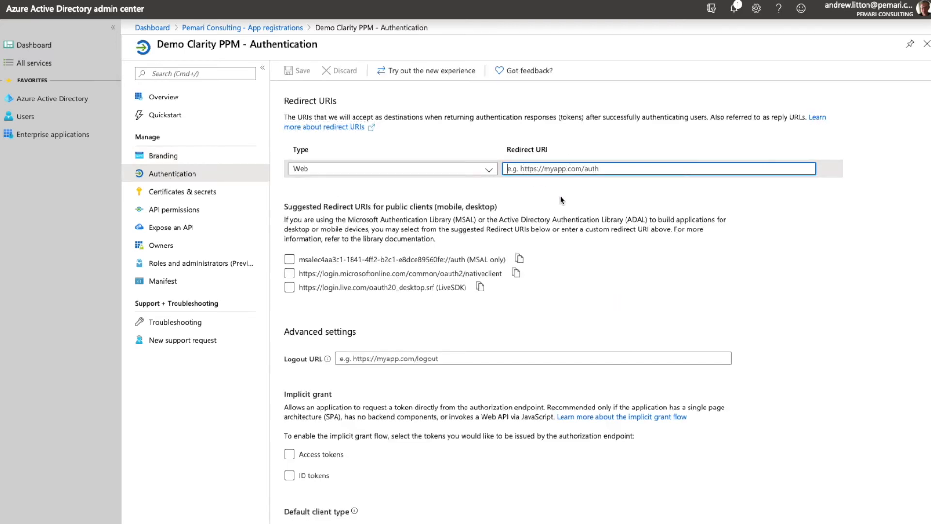
type("htt")
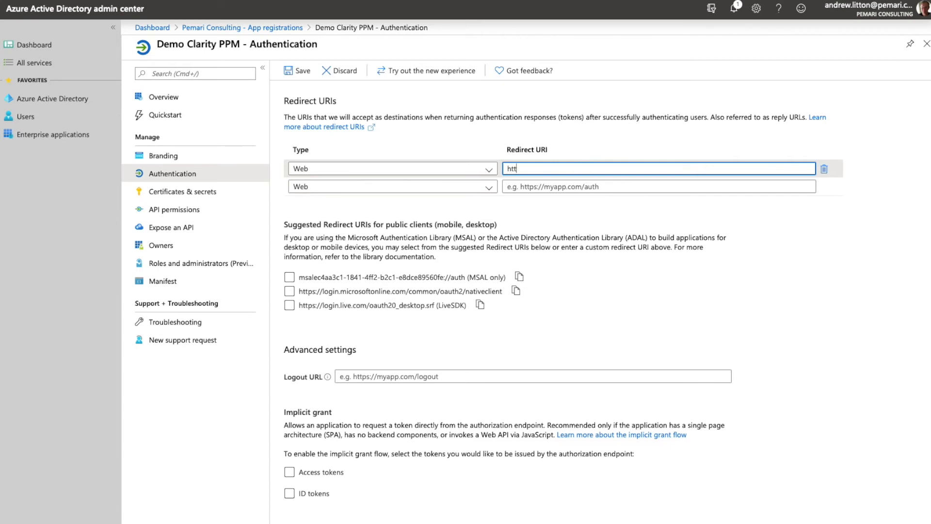
type("ps://")
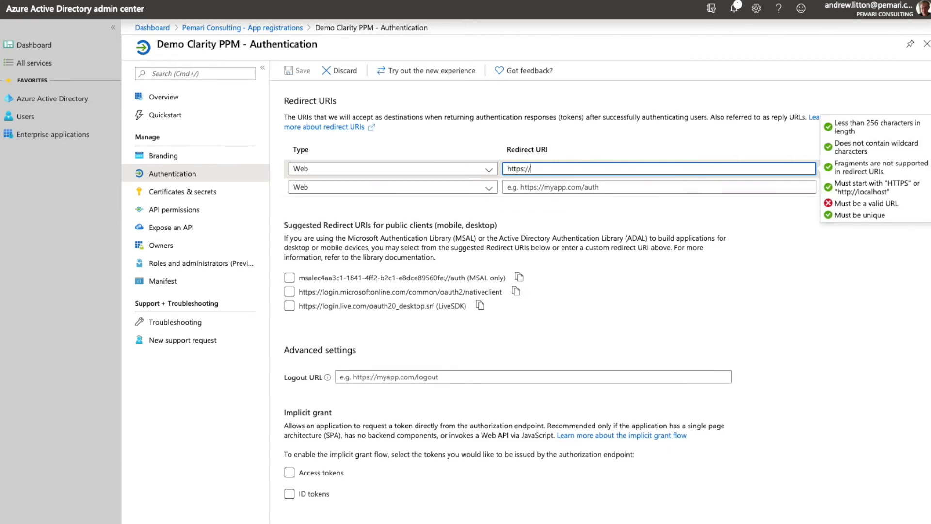
type("ppm")
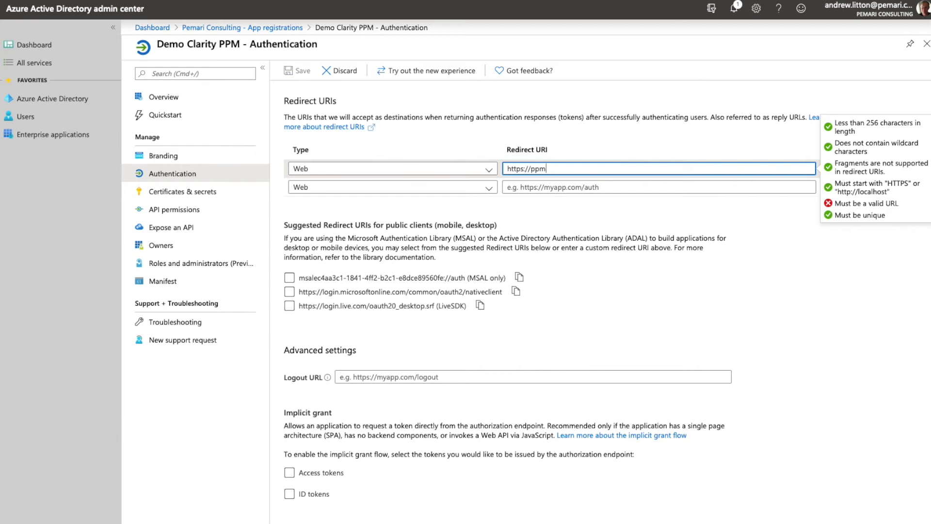
type("sql")
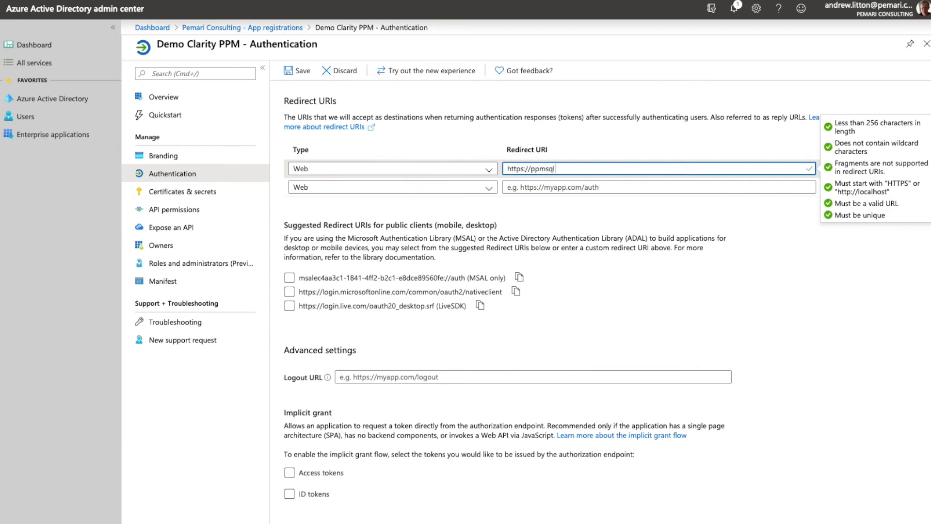
type(".pemari")
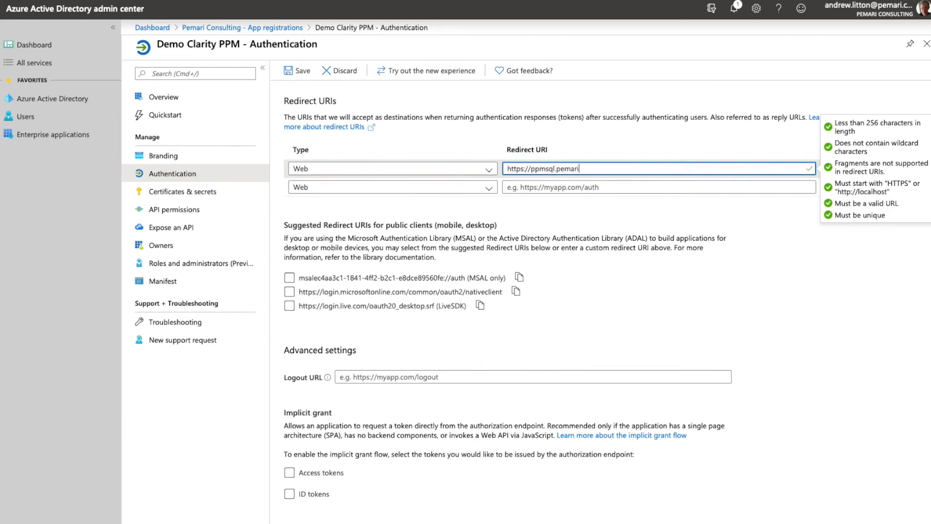
type(".com/")
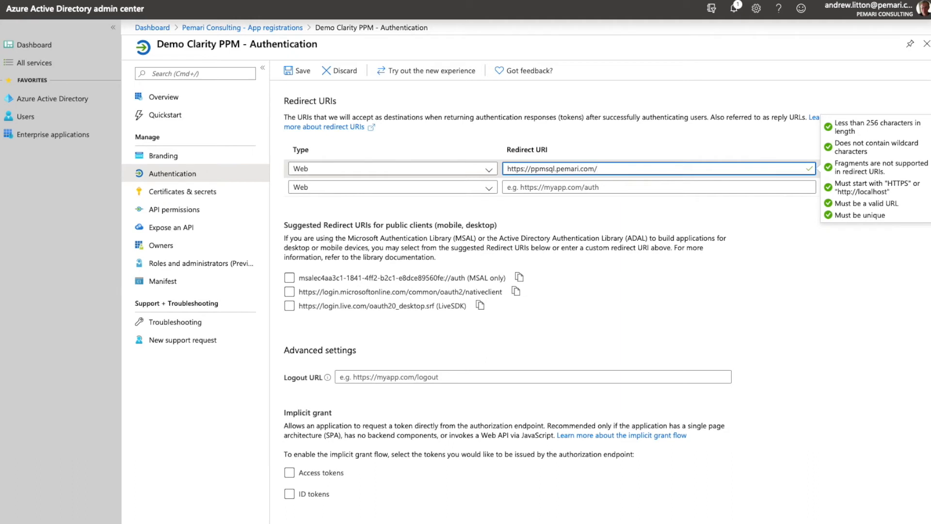
type("niku/")
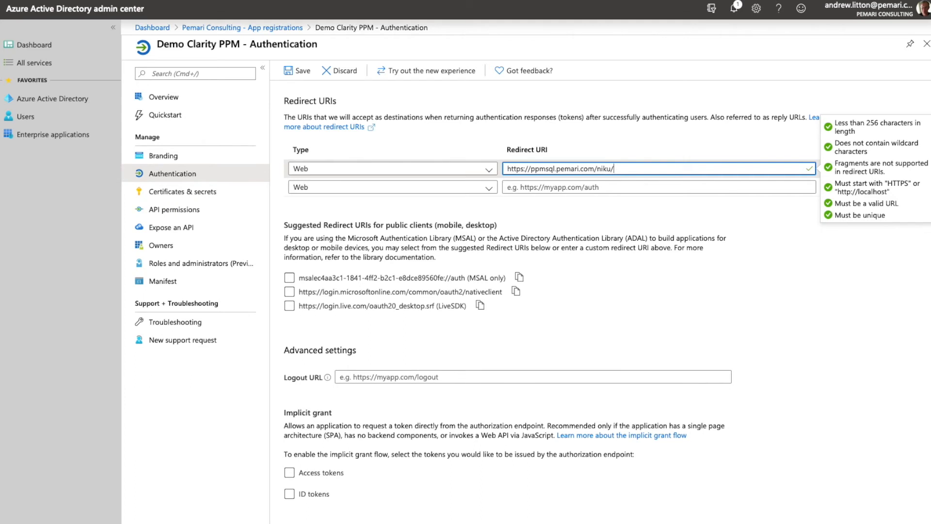
type("ssoauth")
left_click(659, 188)
type("https://ppmsql.pemari.com/pm/ssoaut")
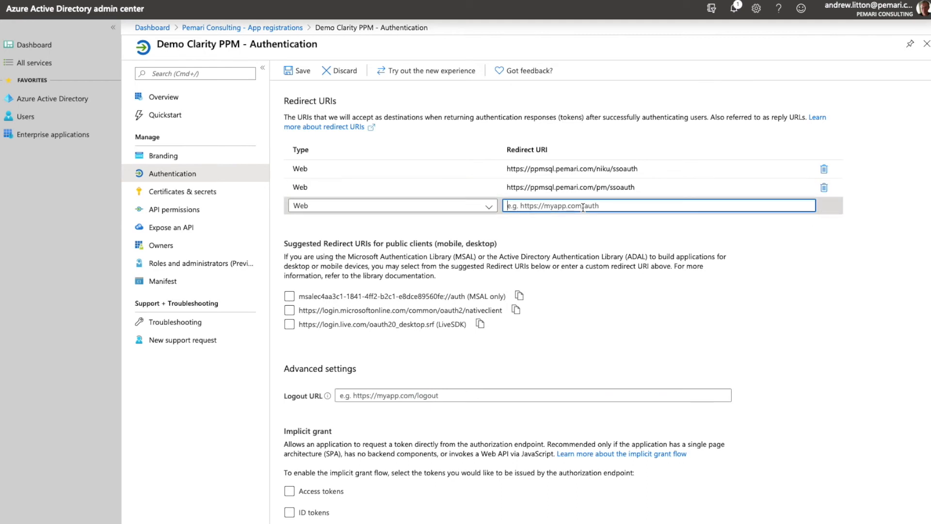
Step: Add redirect URIs for /ppm/ssoauth and ppmsql.pemari.com:8090/niku/ssoauth
type("https://ppmsql.pemari.com/niku/ssoauth")
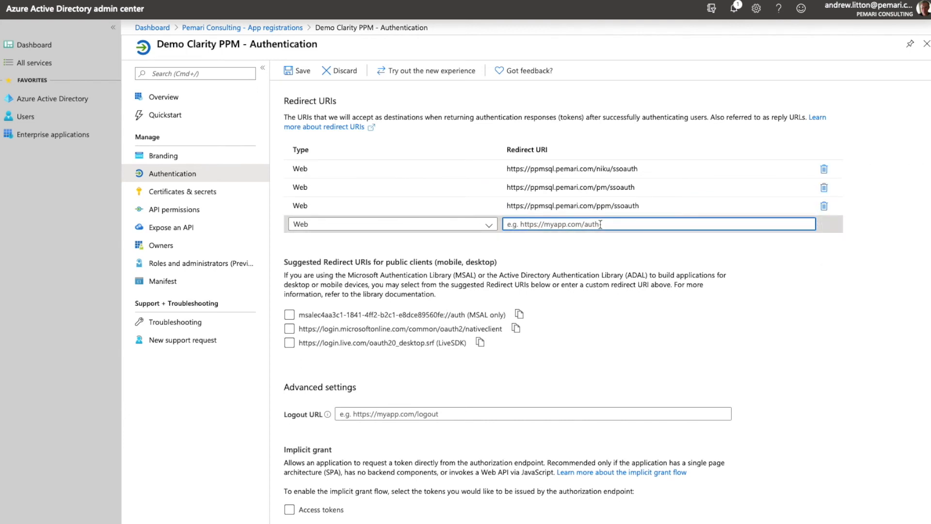
type("https://ppmsql.pemari.com/niku/ssoauth")
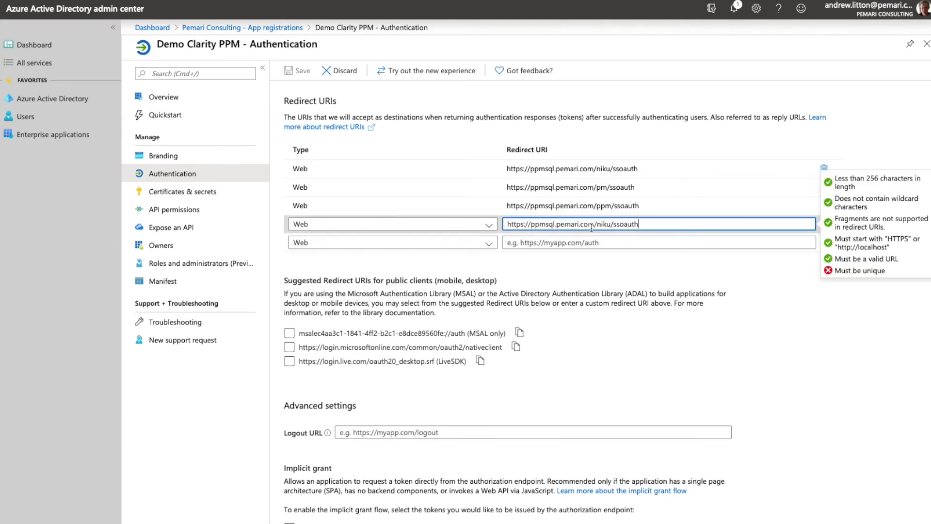
type(":80")
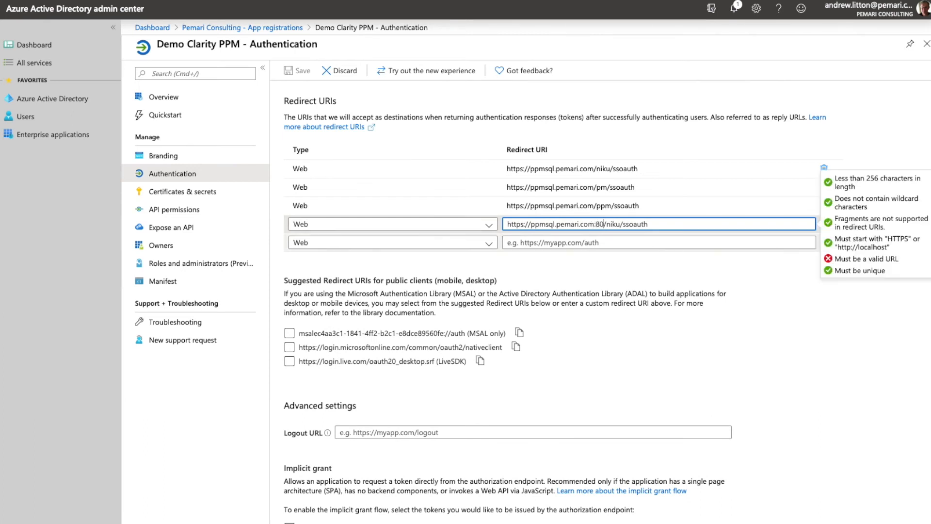
type("8090")
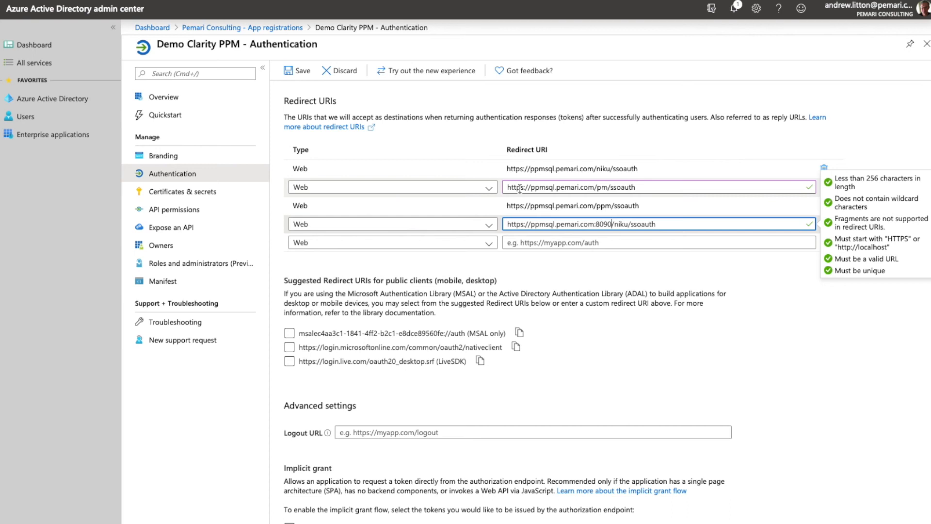
mouse_move(499, 205)
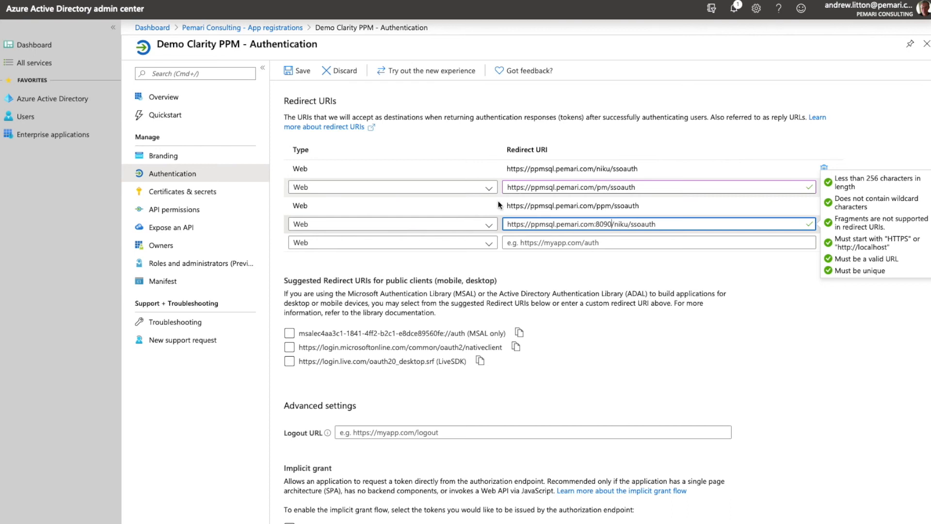
Step: Save the four redirect URIs for Demo Clarity PPM
scroll("down", 3)
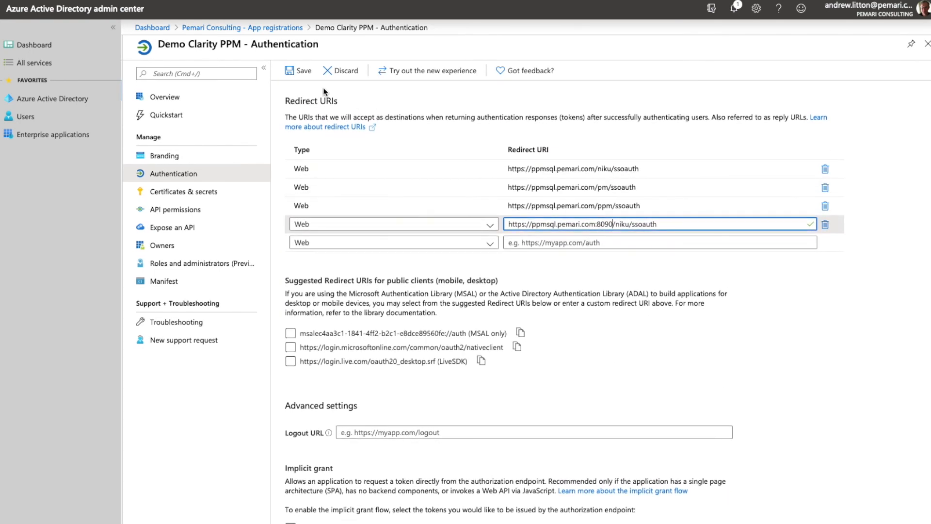
left_click(298, 70)
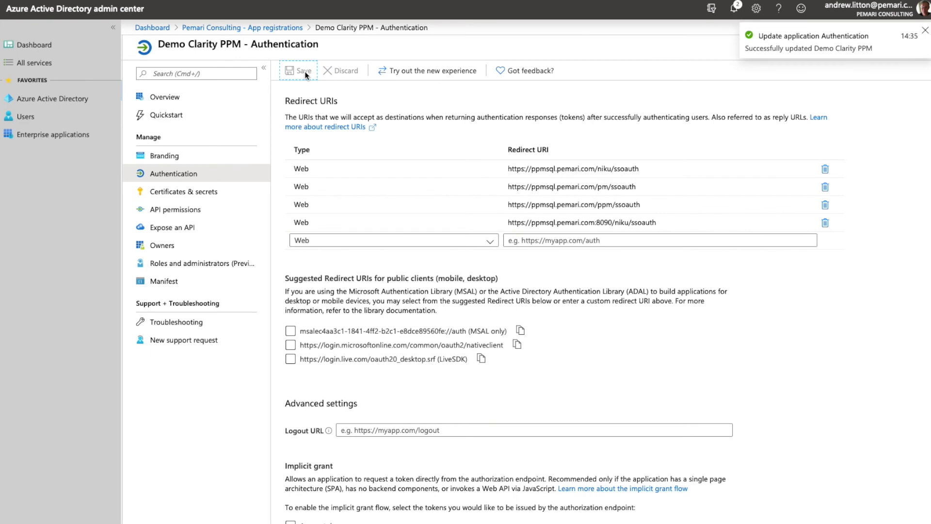
mouse_move(527, 283)
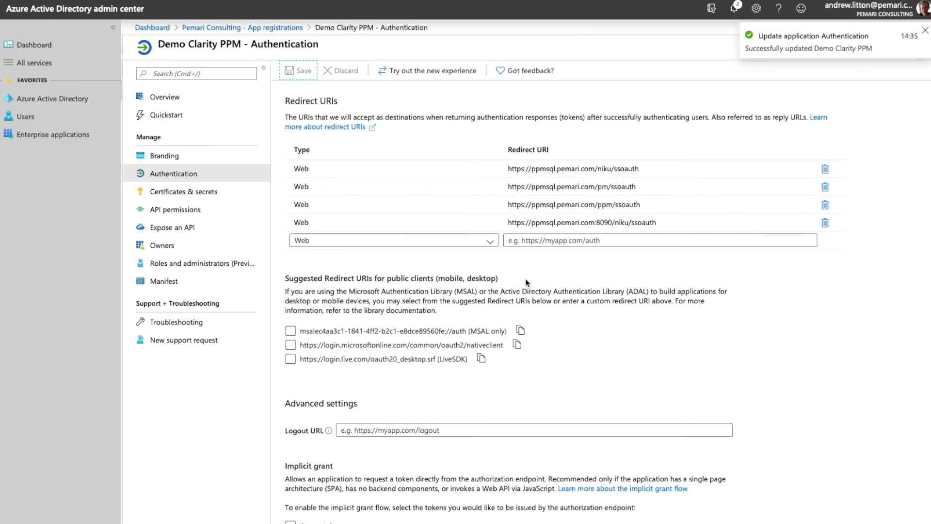
left_click(183, 191)
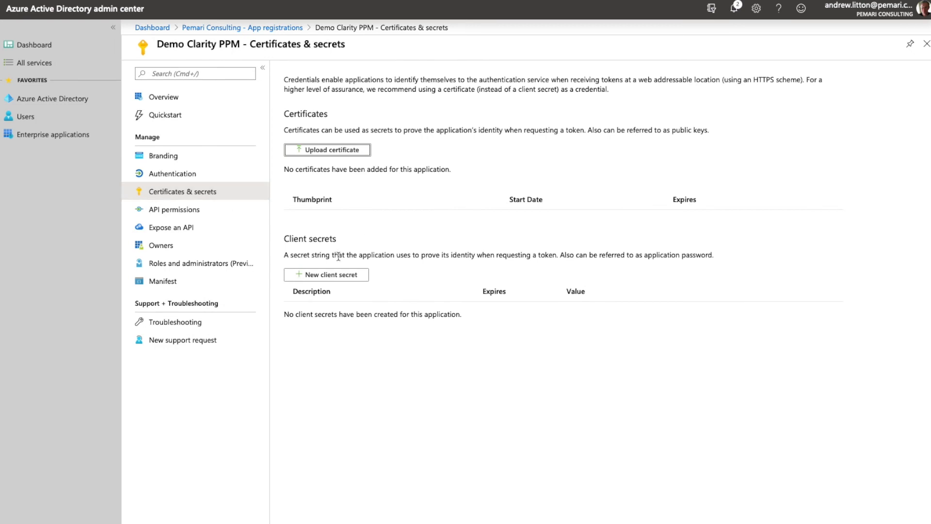
mouse_move(308, 278)
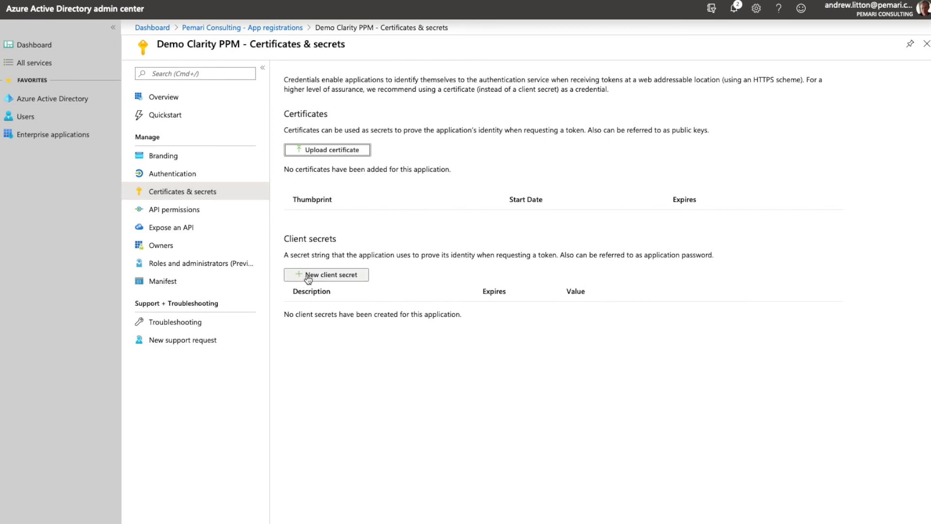
Step: Add a one-year client secret described as 'Clarity Service'
left_click(326, 275)
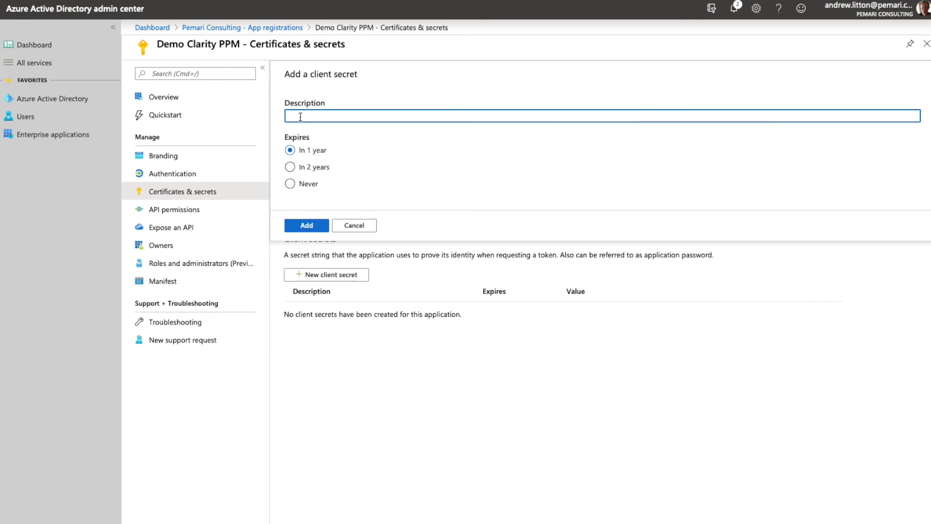
type("Clarity Ser")
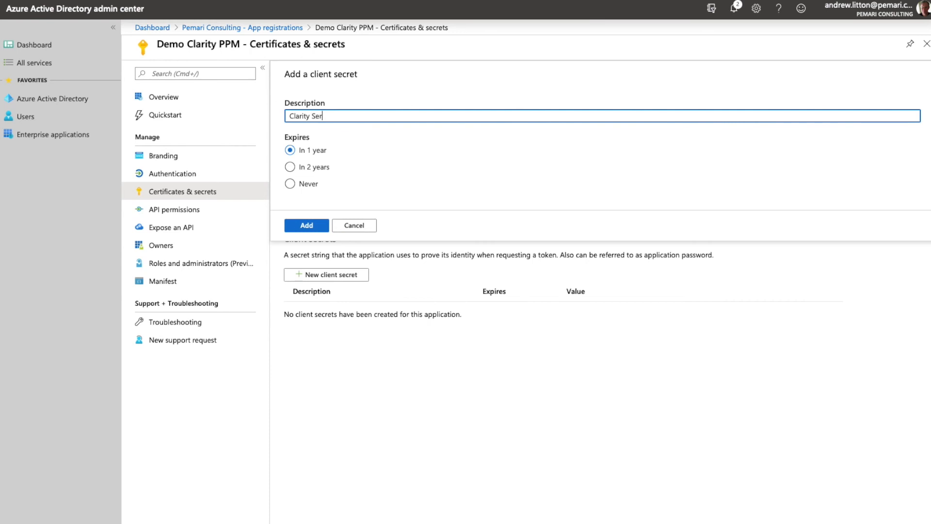
type("vice")
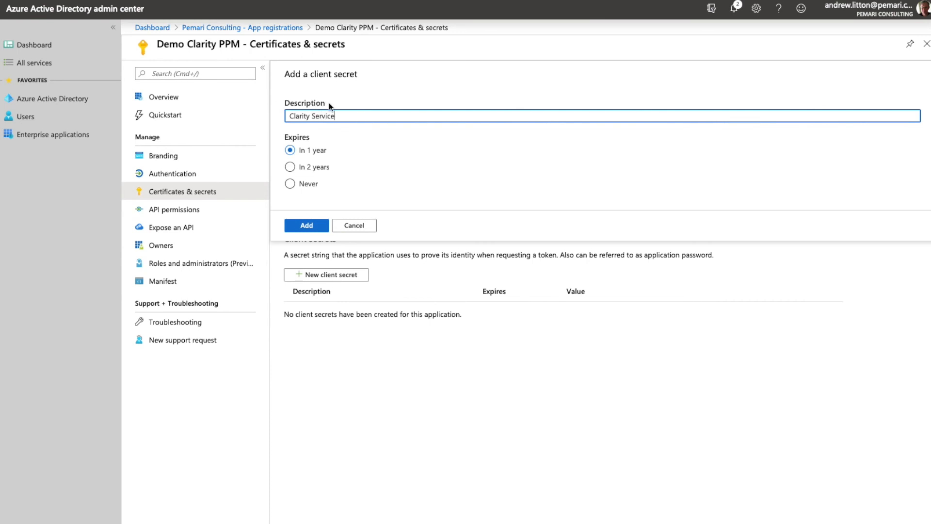
left_click(306, 225)
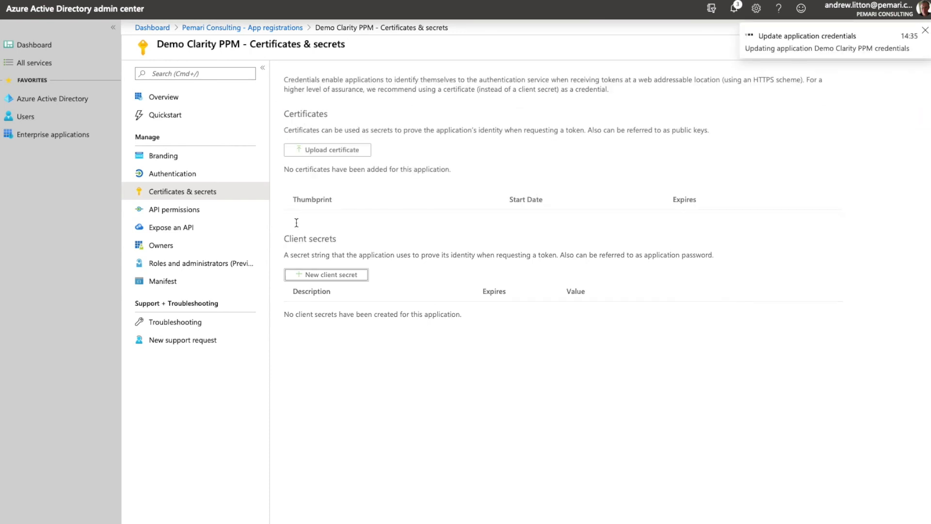
Step: Copy the new Clarity Service secret's value to the clipboard
left_click(325, 274)
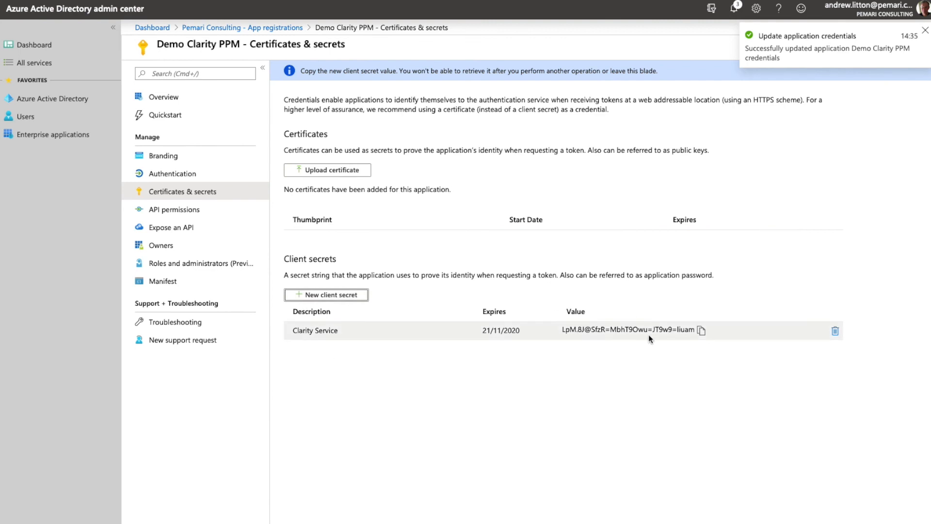
mouse_move(700, 330)
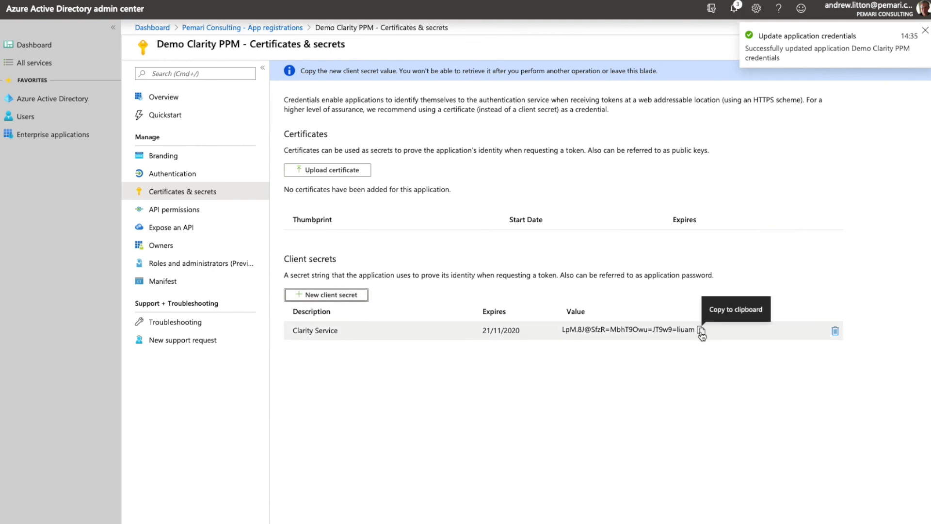
left_click(701, 330)
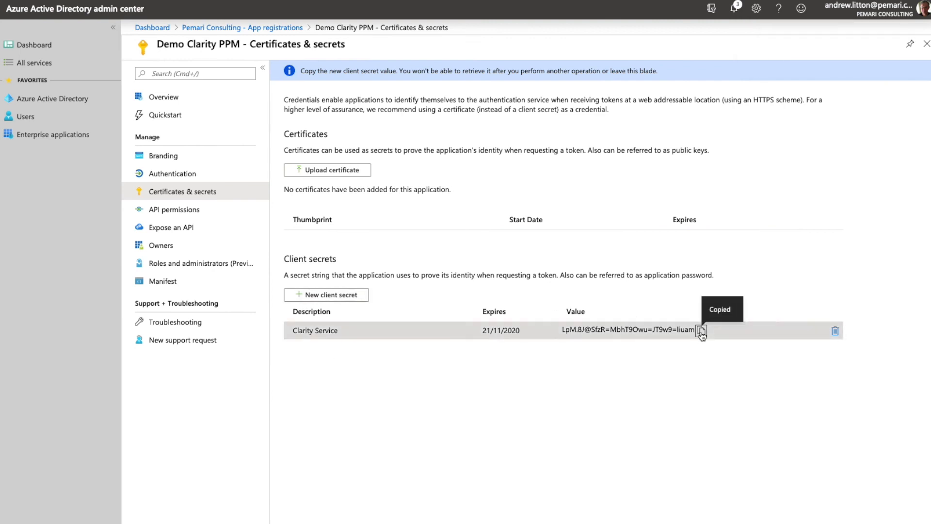